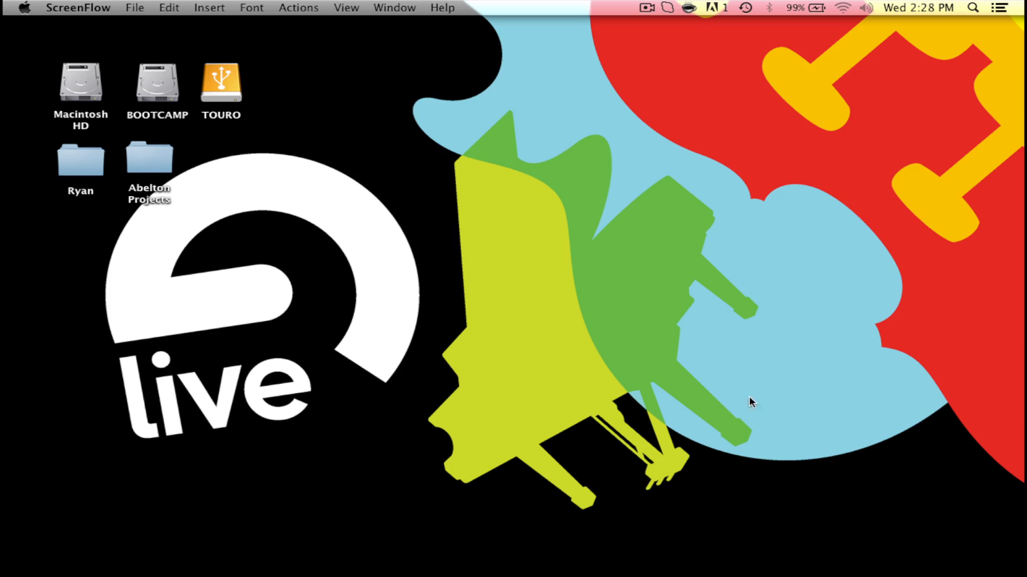
mouse_move(895, 561)
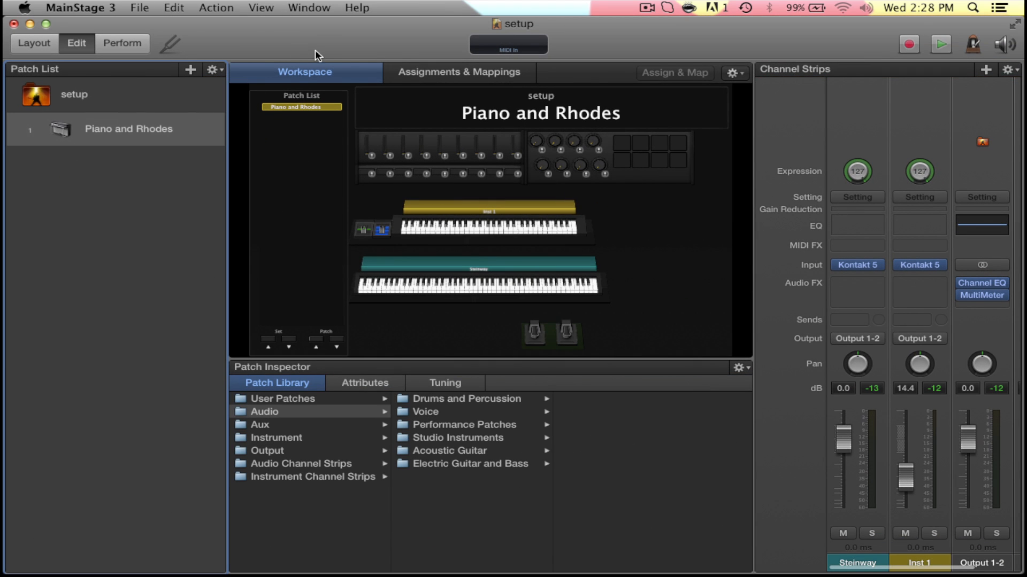
mouse_move(518, 216)
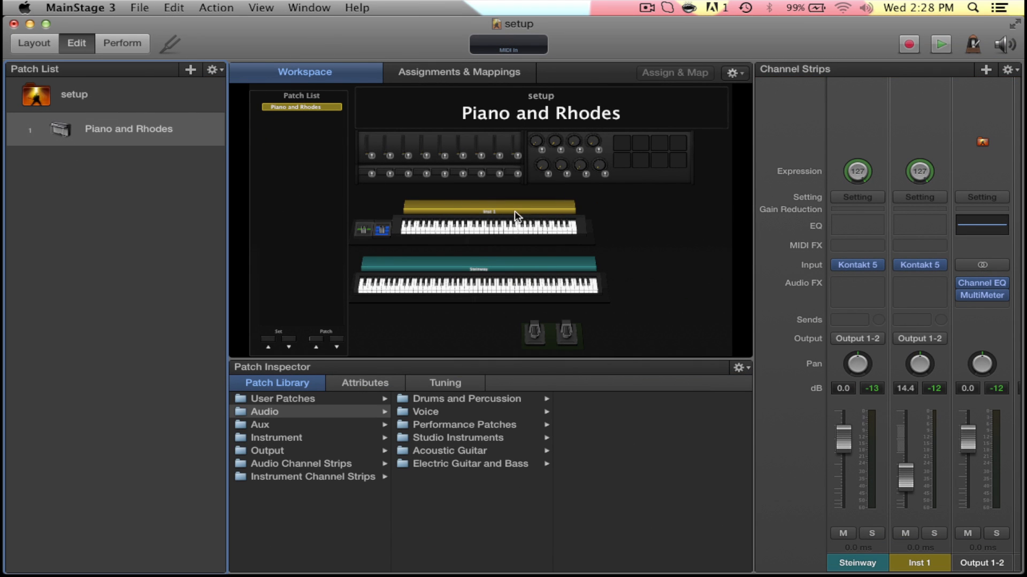
mouse_move(494, 287)
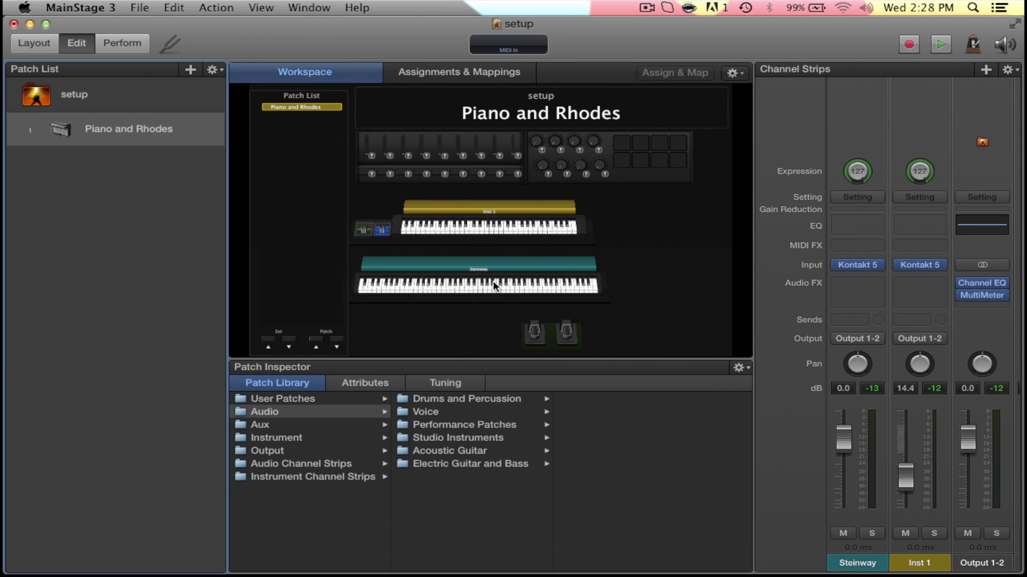
mouse_move(520, 231)
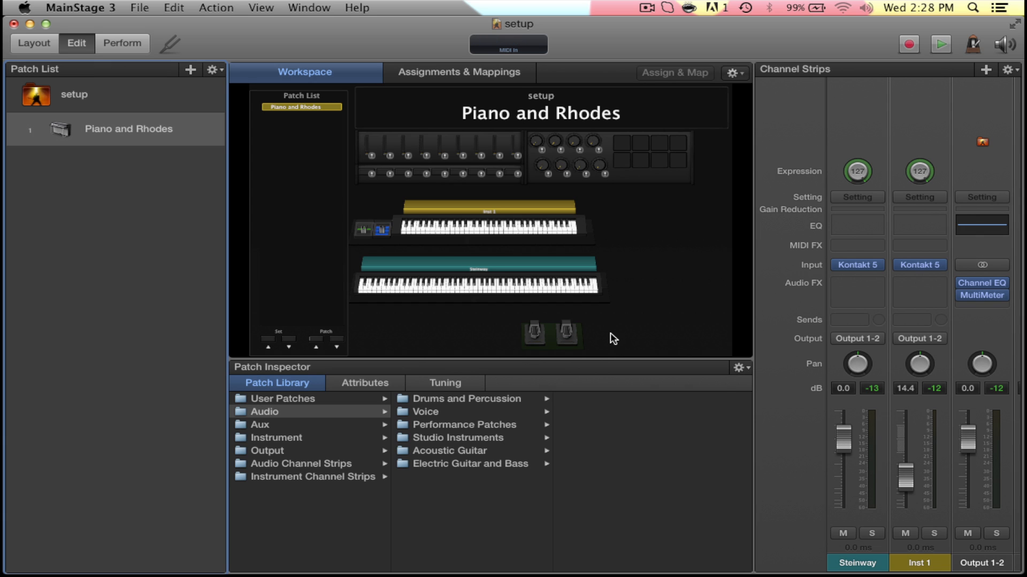
mouse_move(565, 326)
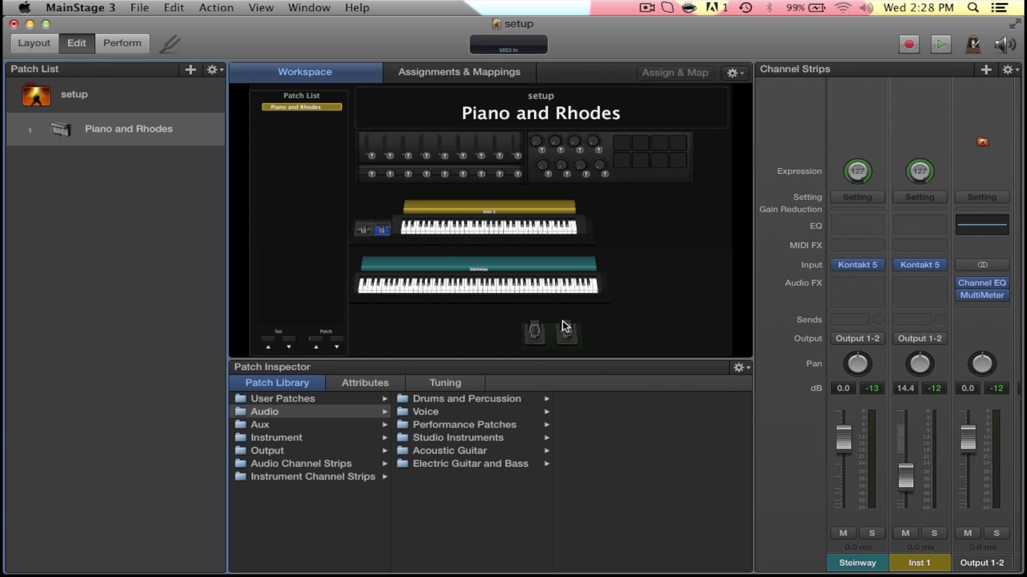
mouse_move(622, 327)
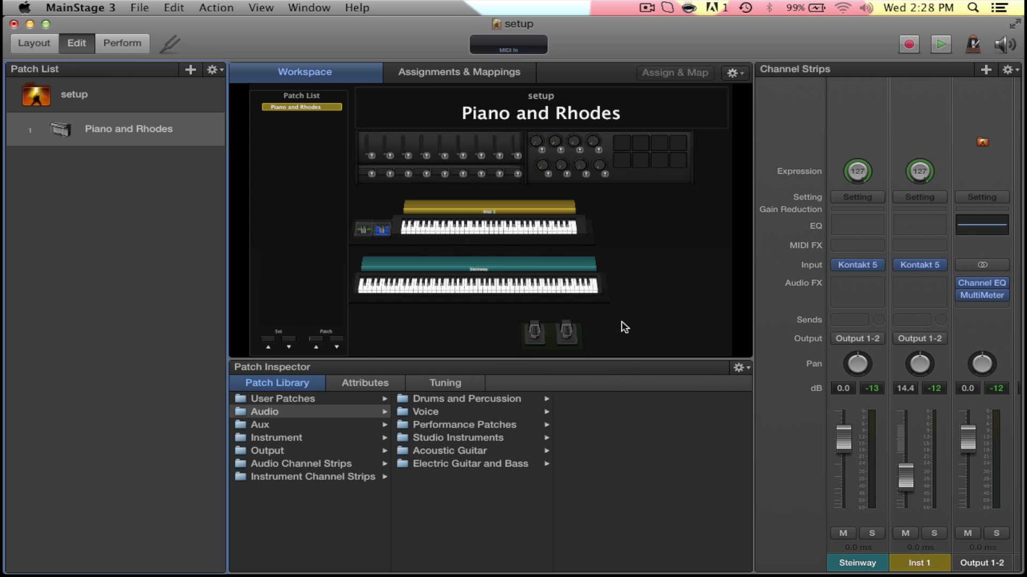
mouse_move(659, 314)
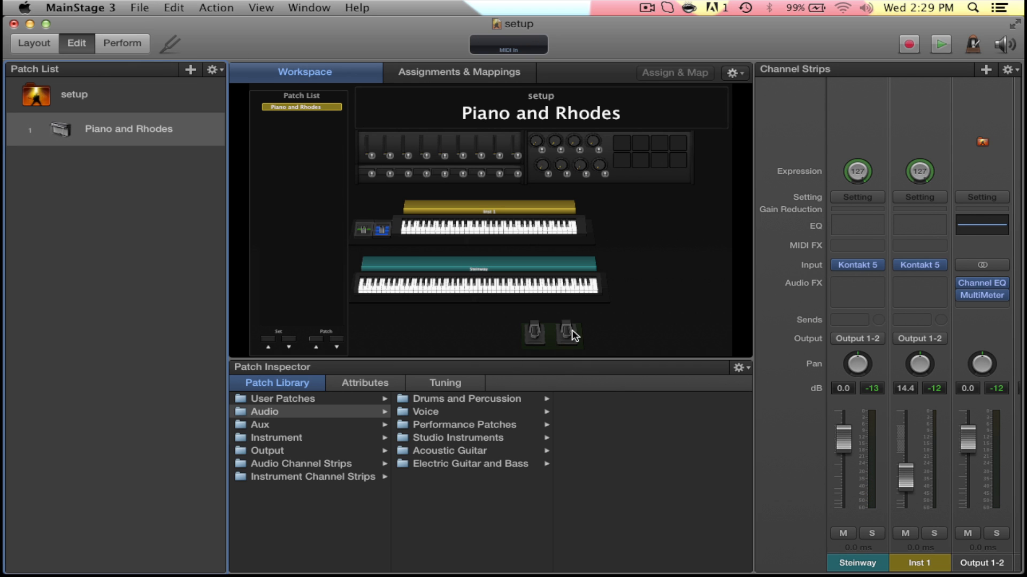
mouse_move(604, 378)
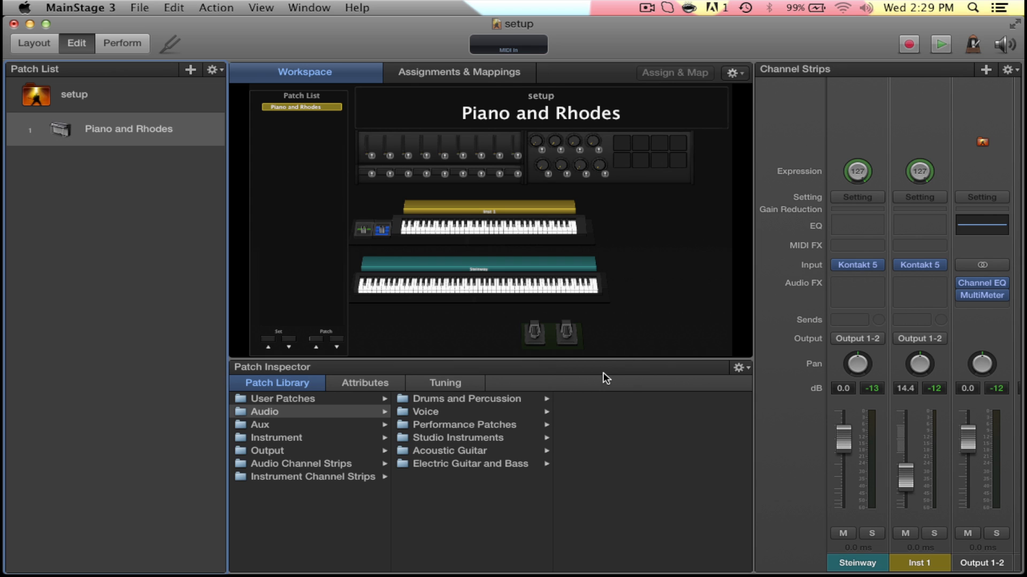
mouse_move(514, 317)
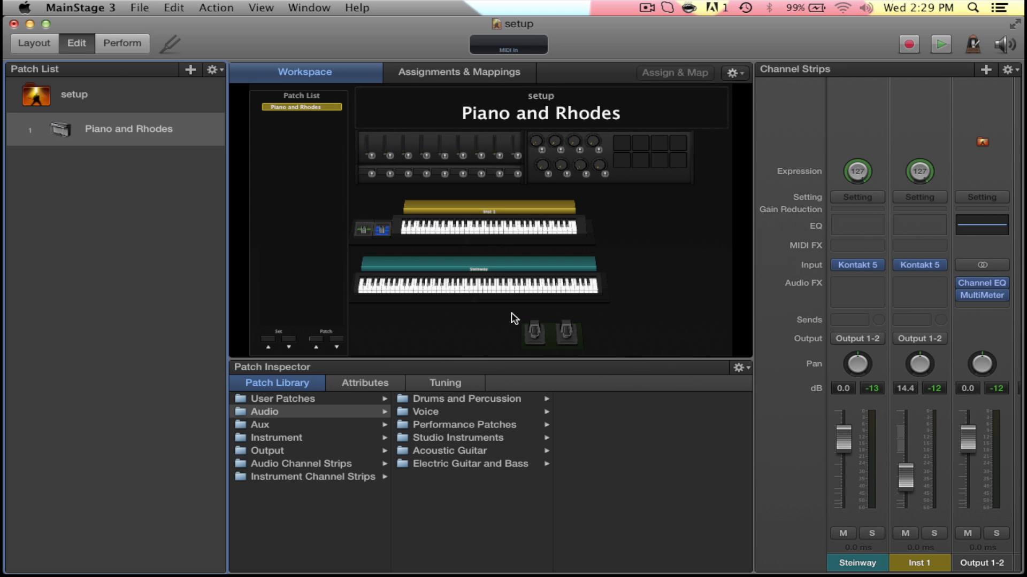
mouse_move(529, 341)
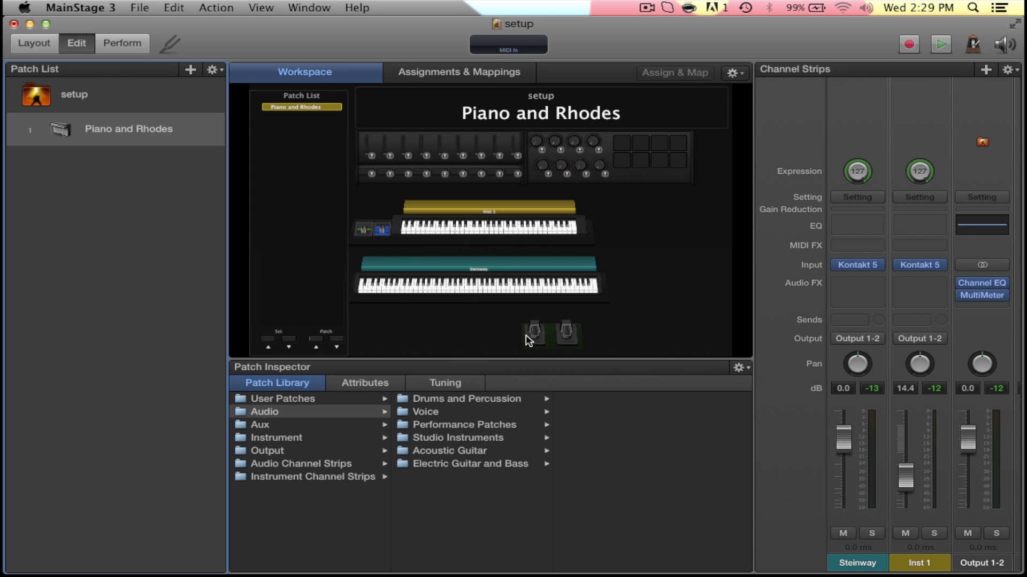
mouse_move(292, 188)
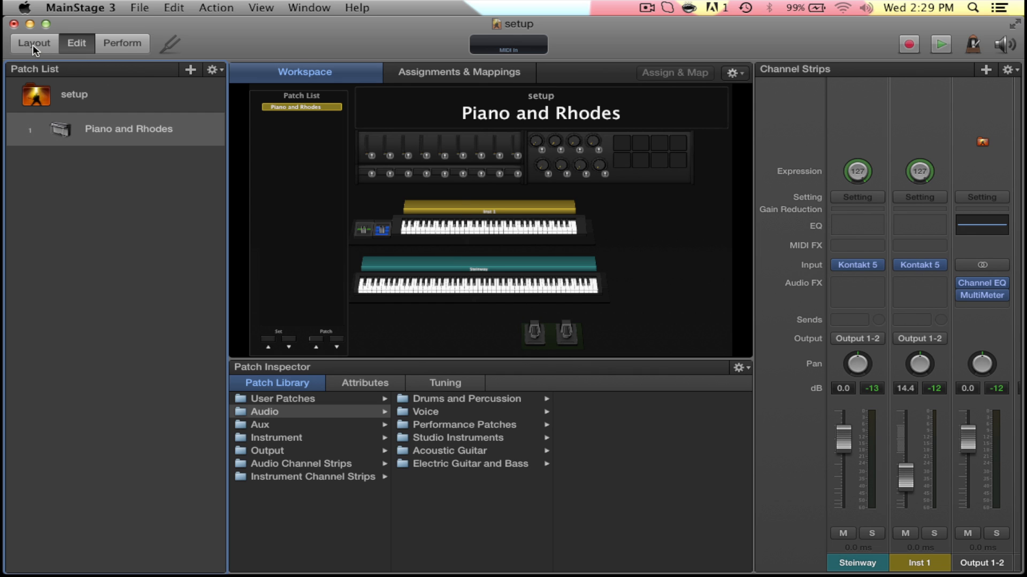
Review both sustain pedal controls' MIDI Port, Channel and sustain (64) assignments in Layout, then return to the patch.
click(34, 43)
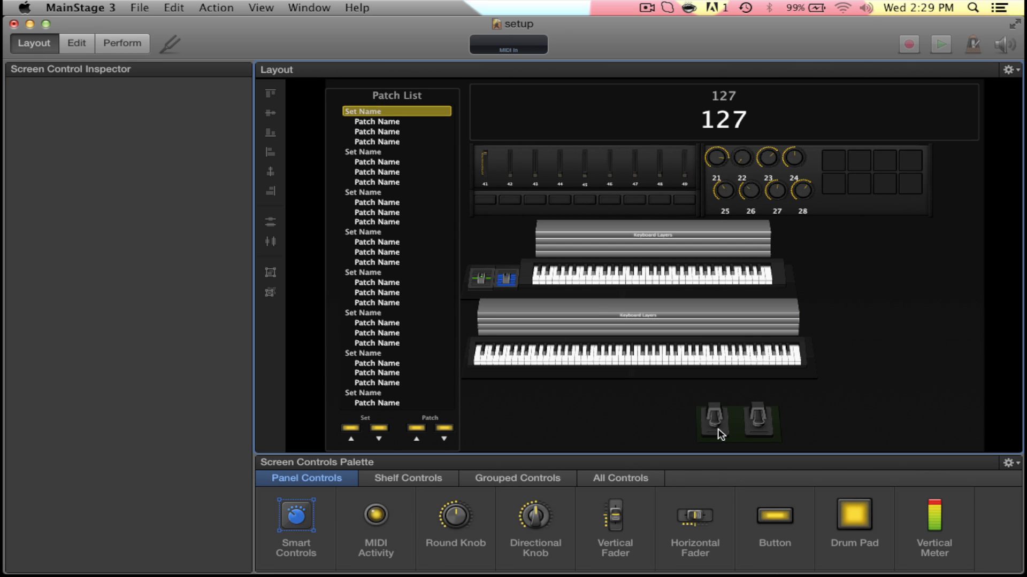
click(755, 423)
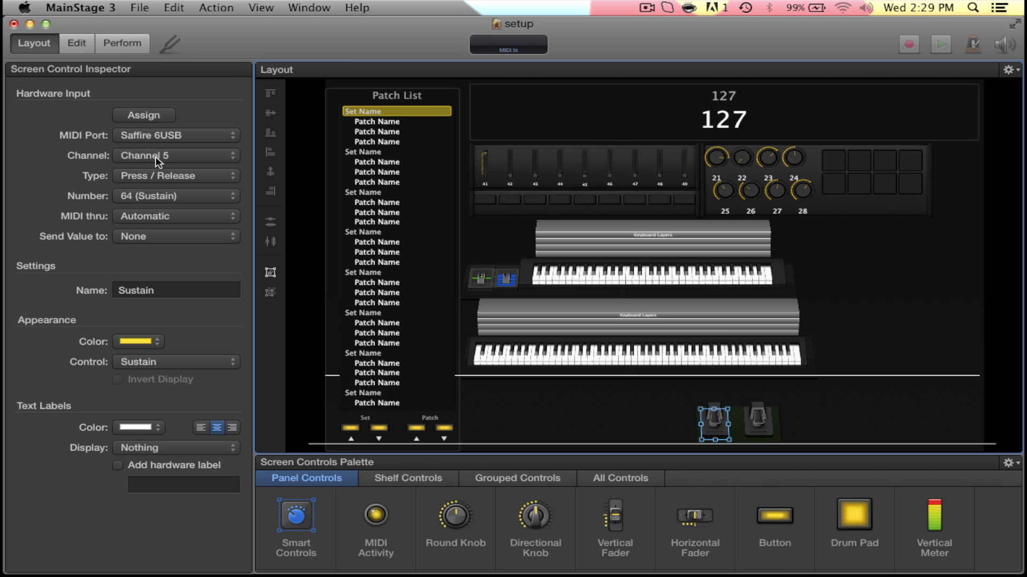
click(175, 156)
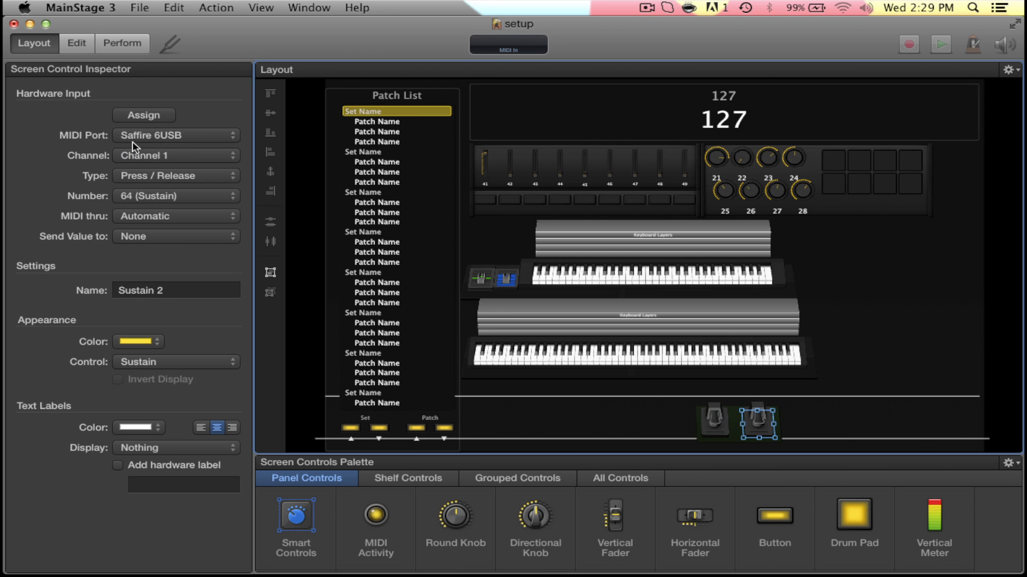
mouse_move(158, 136)
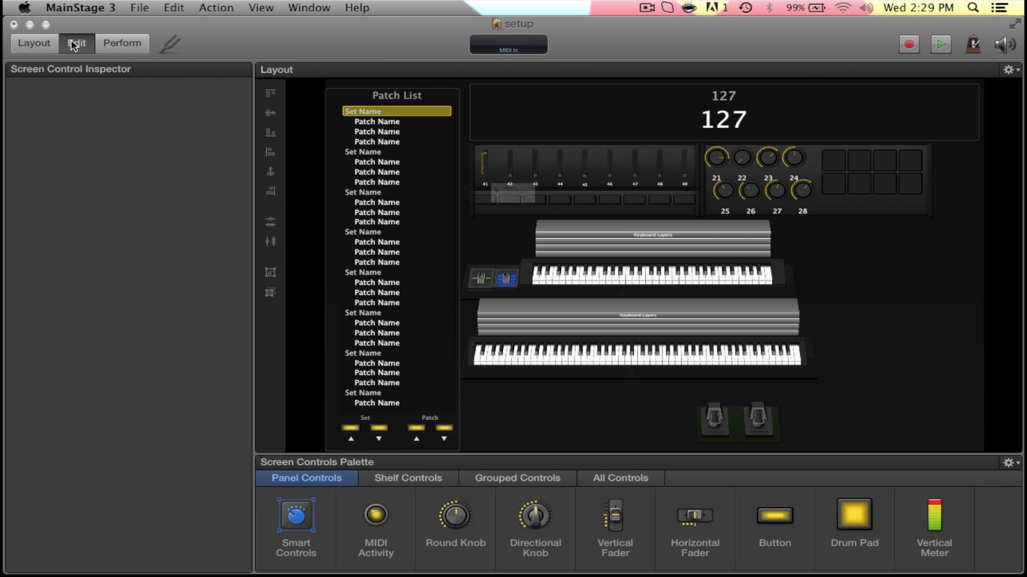
click(73, 43)
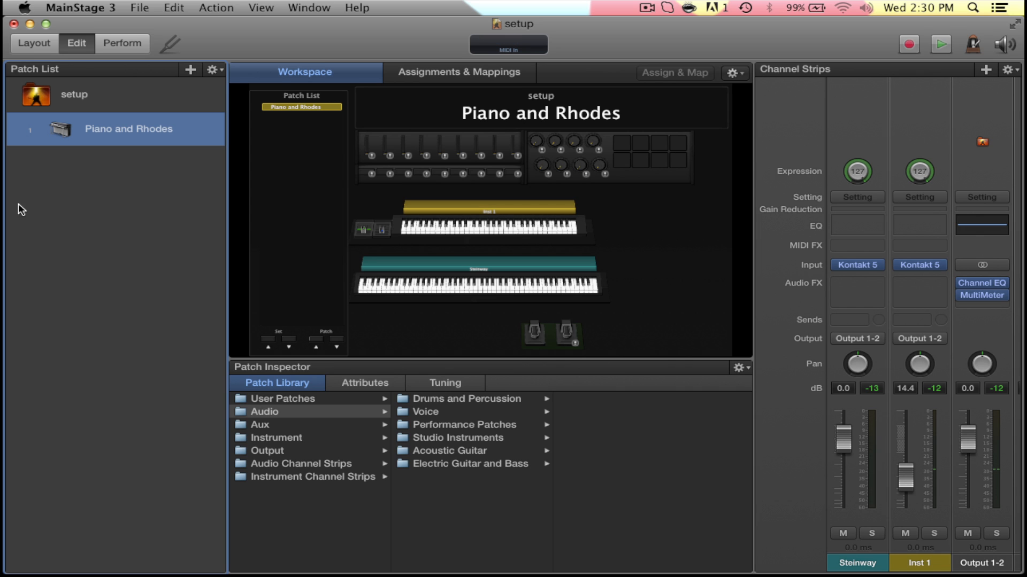
mouse_move(171, 415)
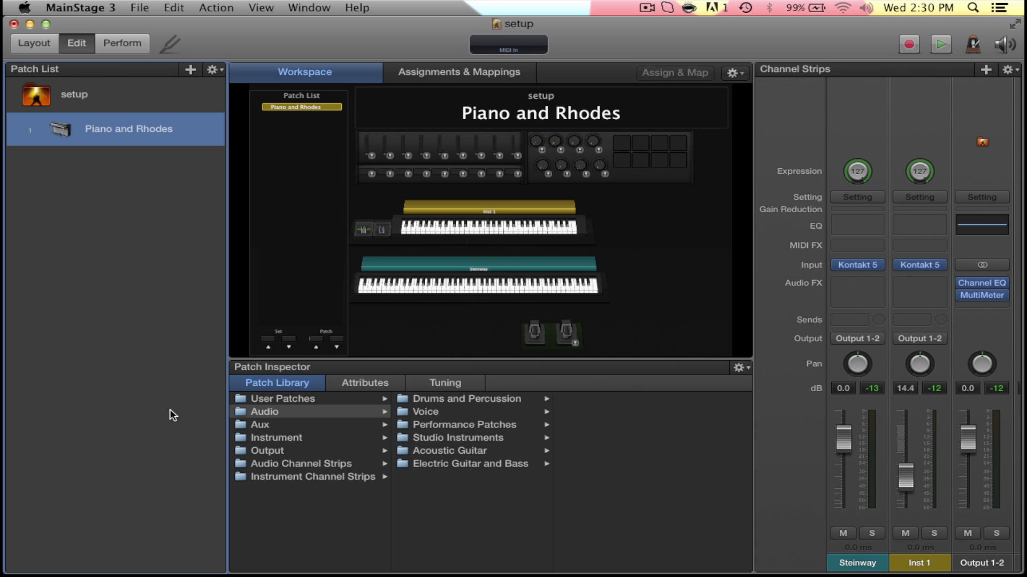
mouse_move(695, 296)
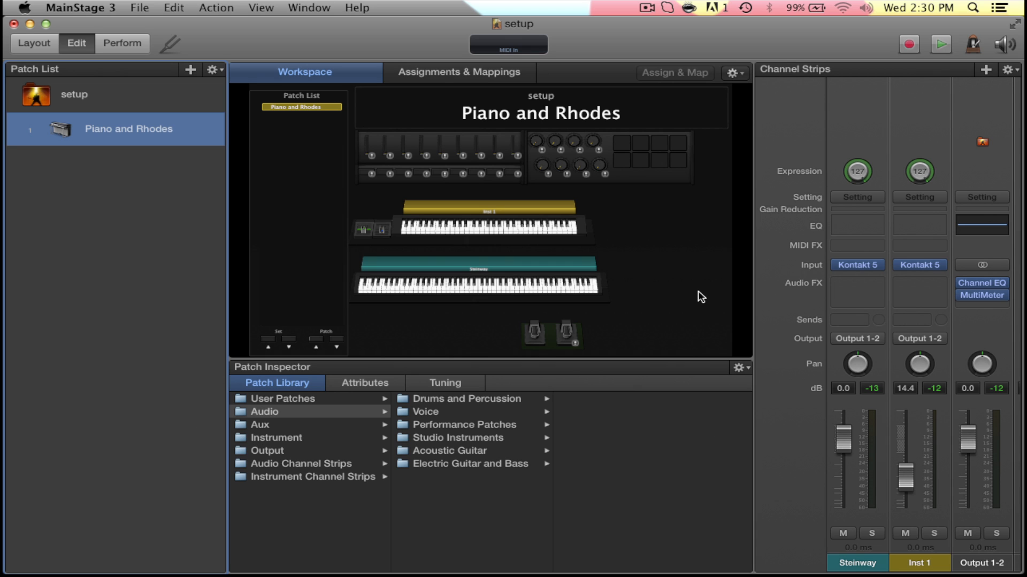
mouse_move(834, 225)
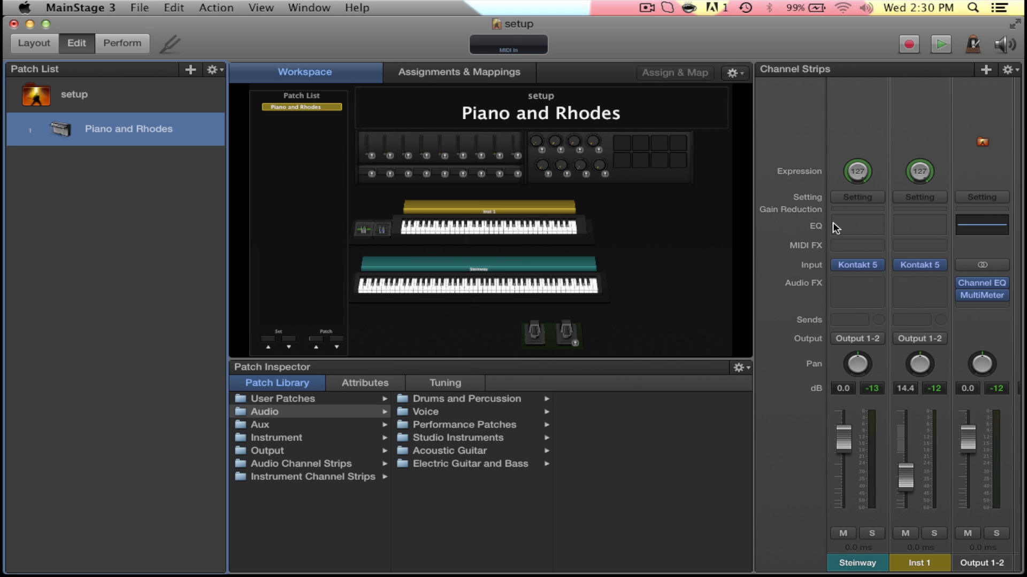
mouse_move(840, 227)
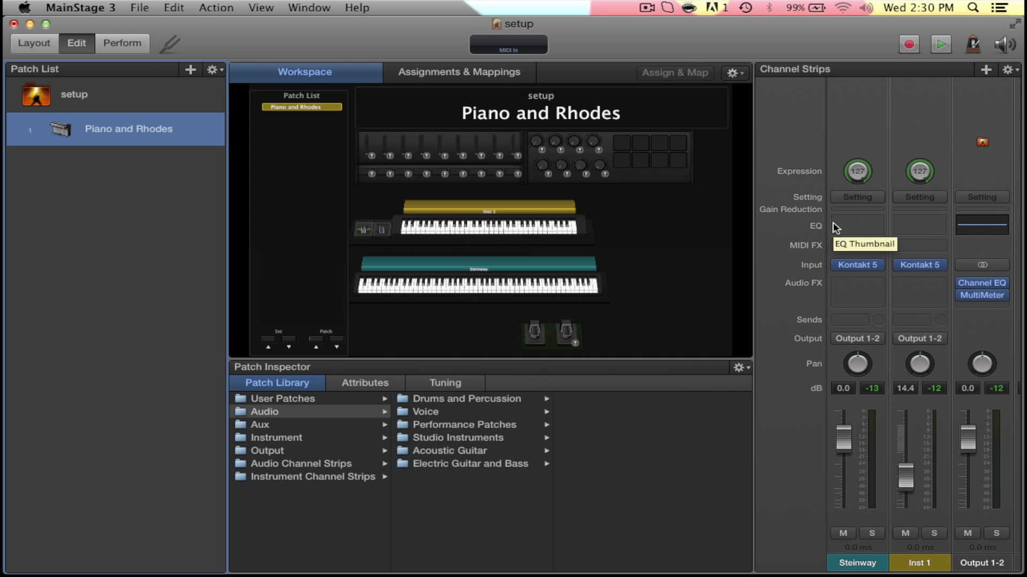
mouse_move(46, 77)
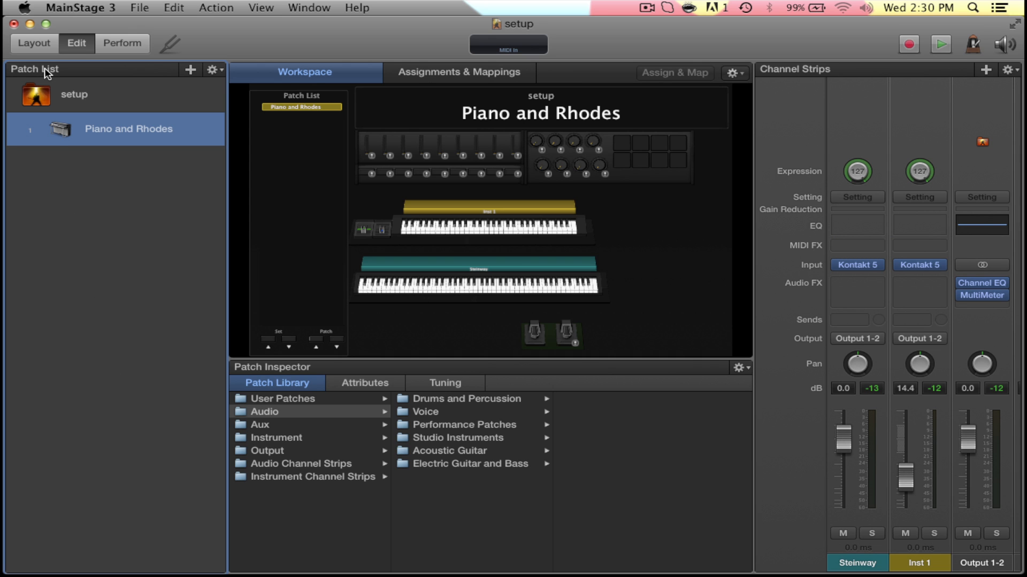
mouse_move(6, 56)
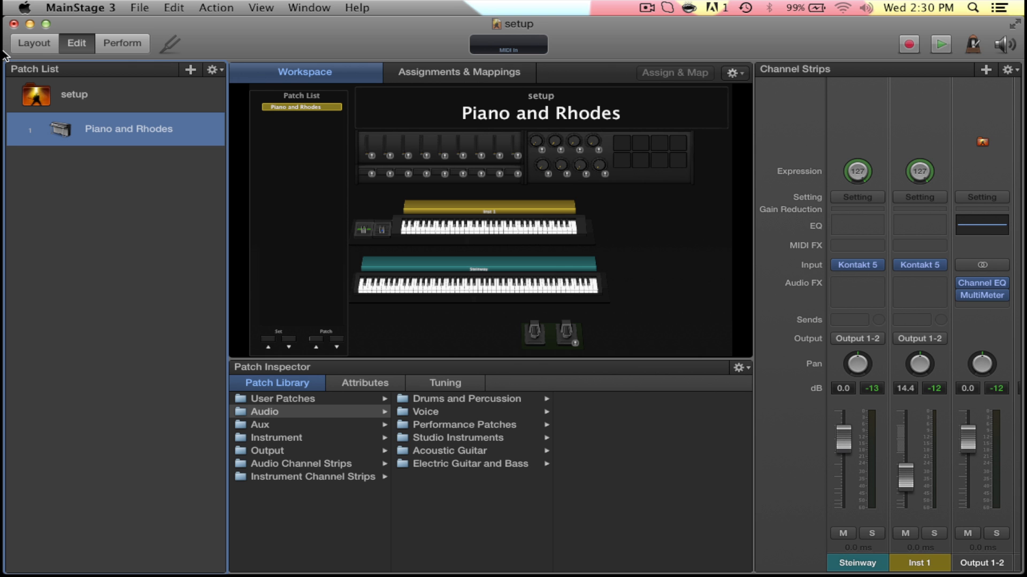